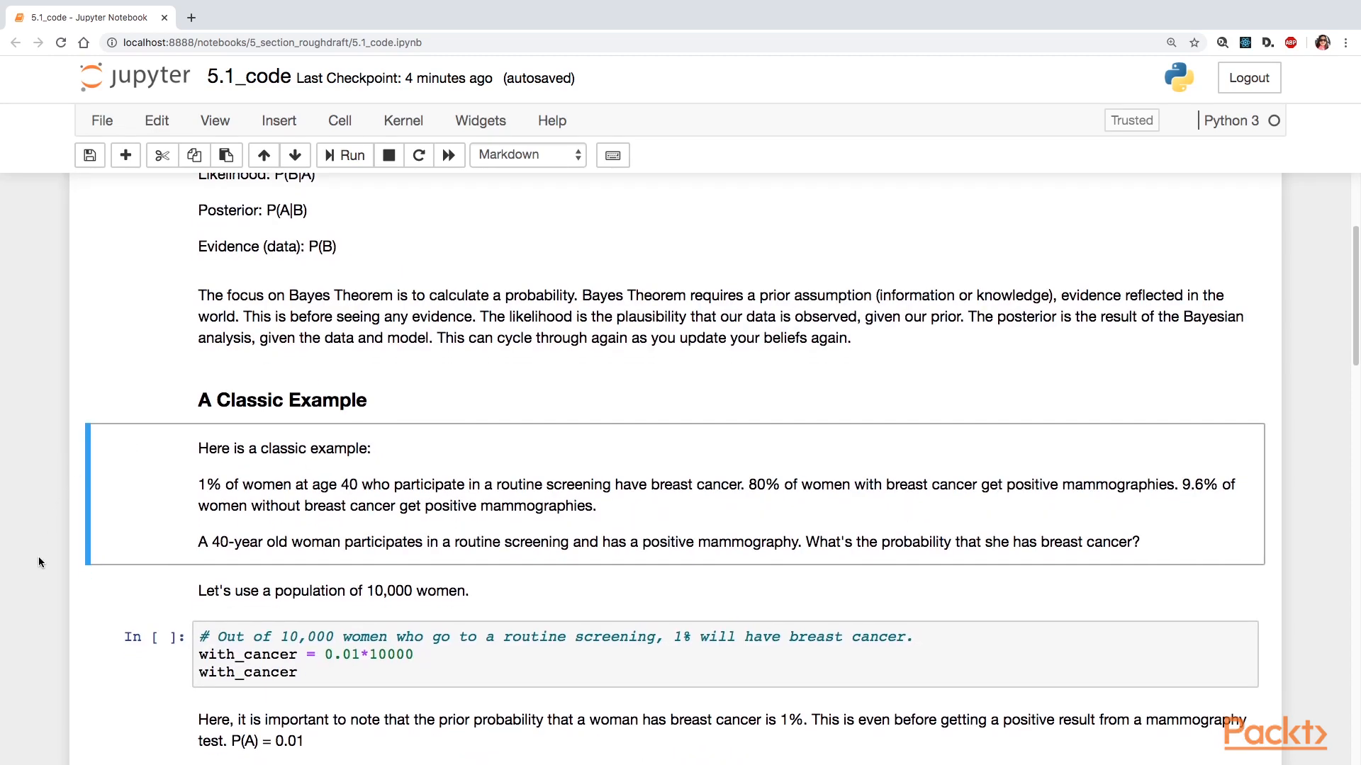
Run the with_cancer and true_positive cells, giving 100 women with cancer and 80 true positives.
scroll(down, 3)
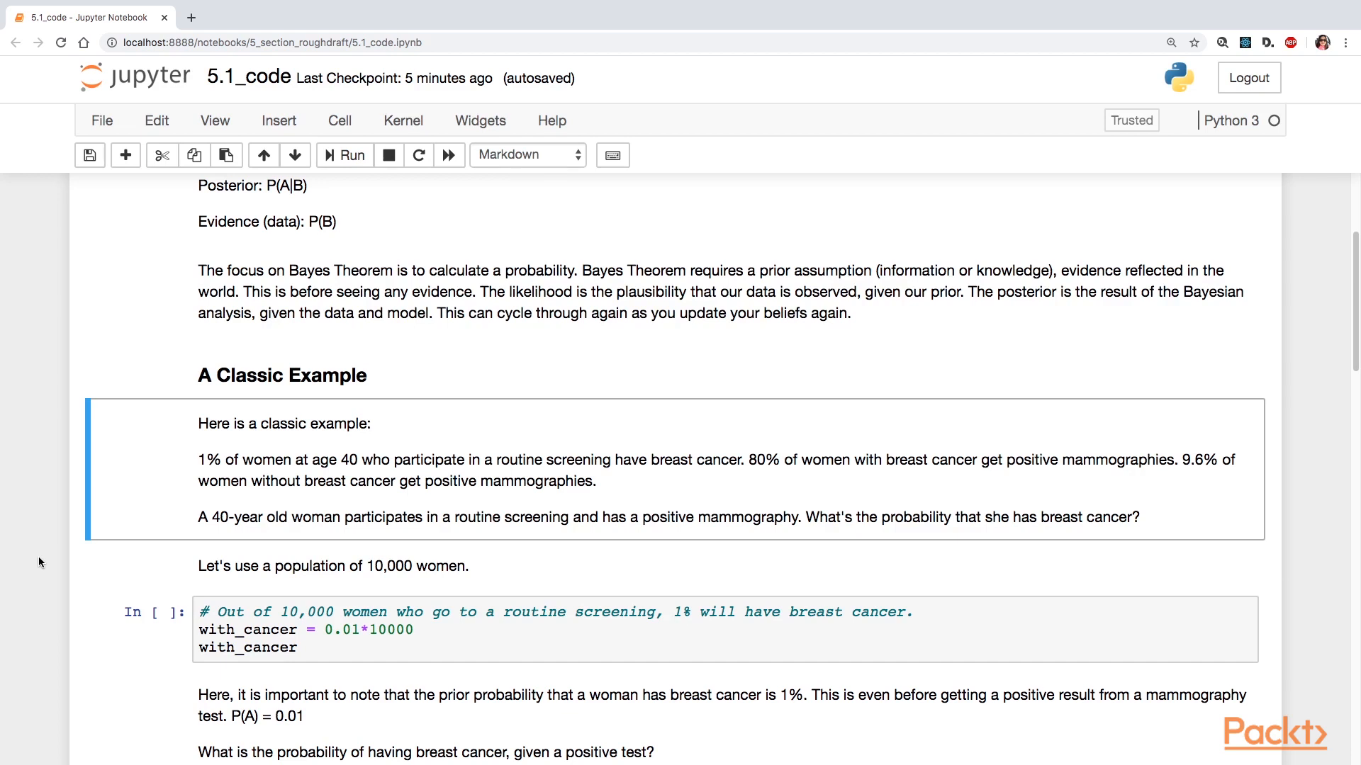
scroll(down, 3)
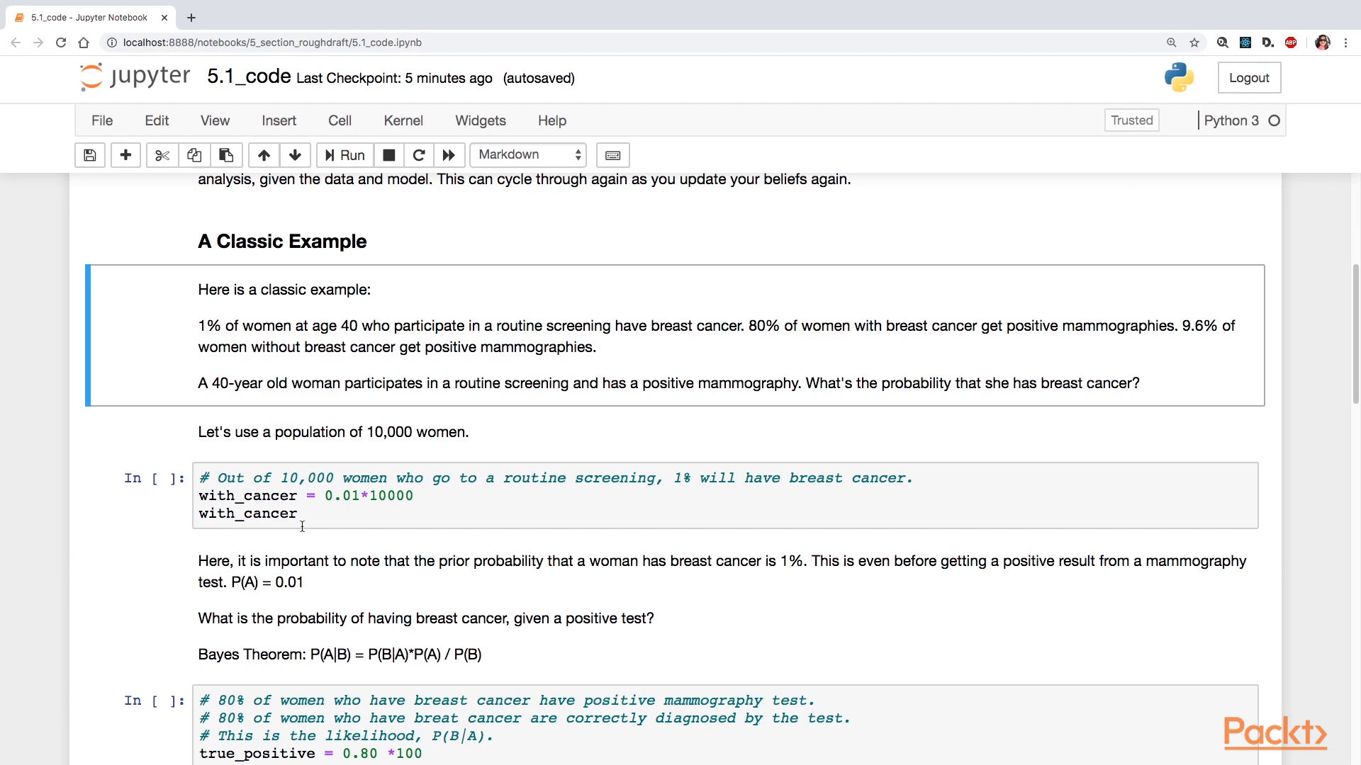
click(310, 521)
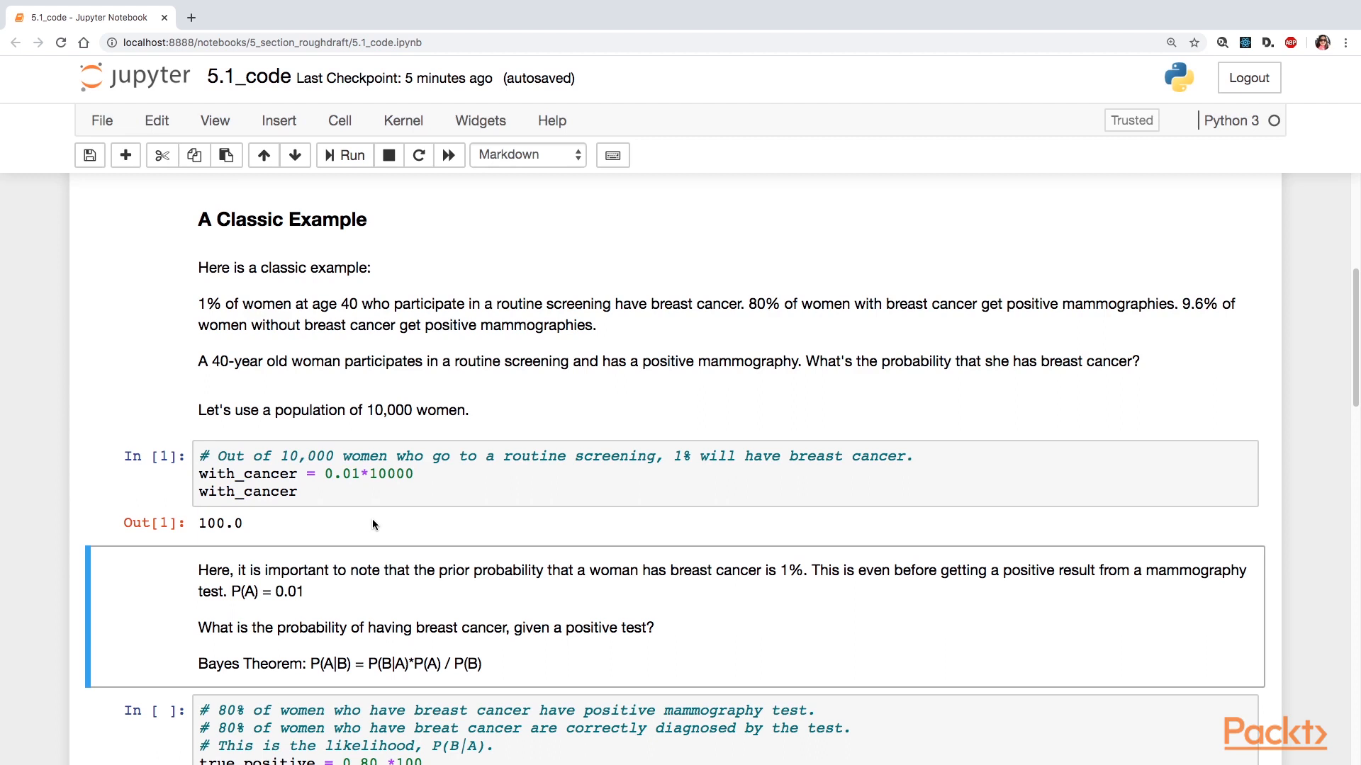
mouse_move(359, 537)
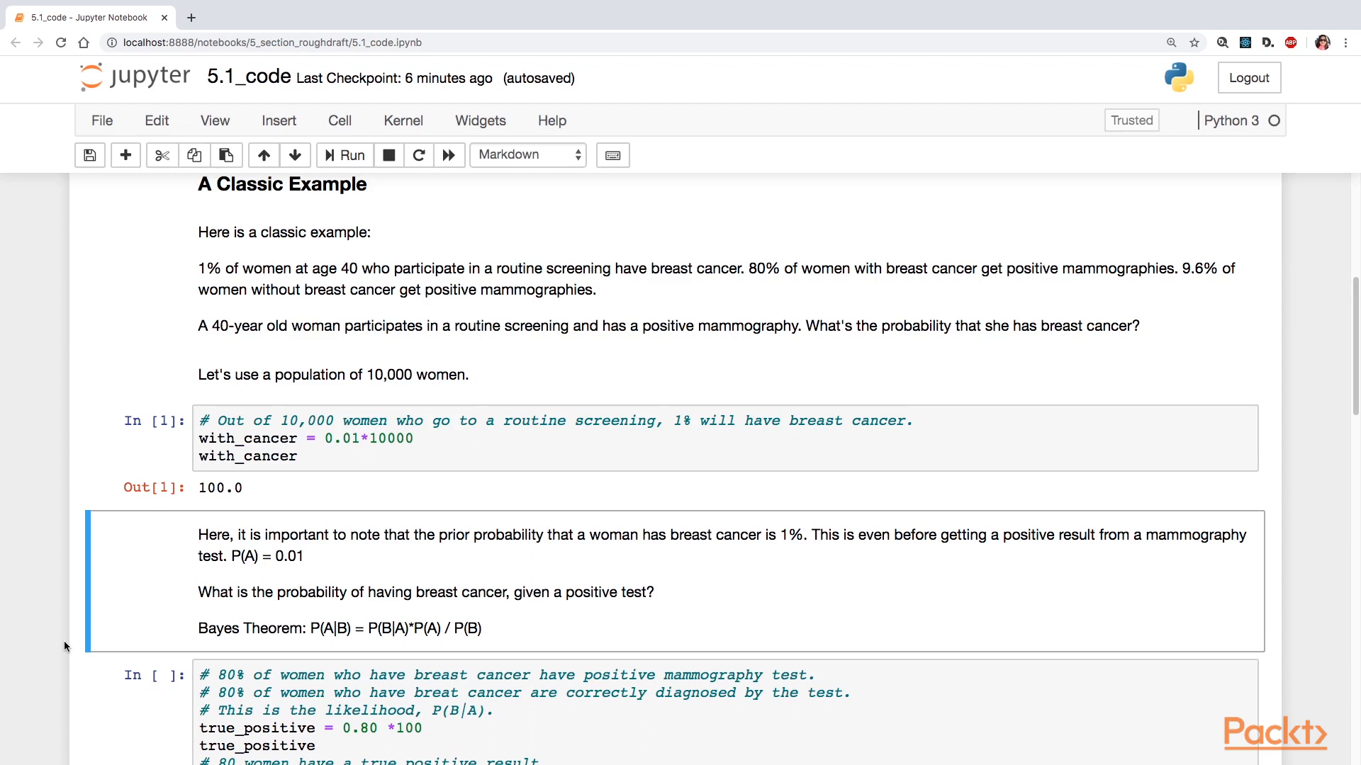
scroll(down, 3)
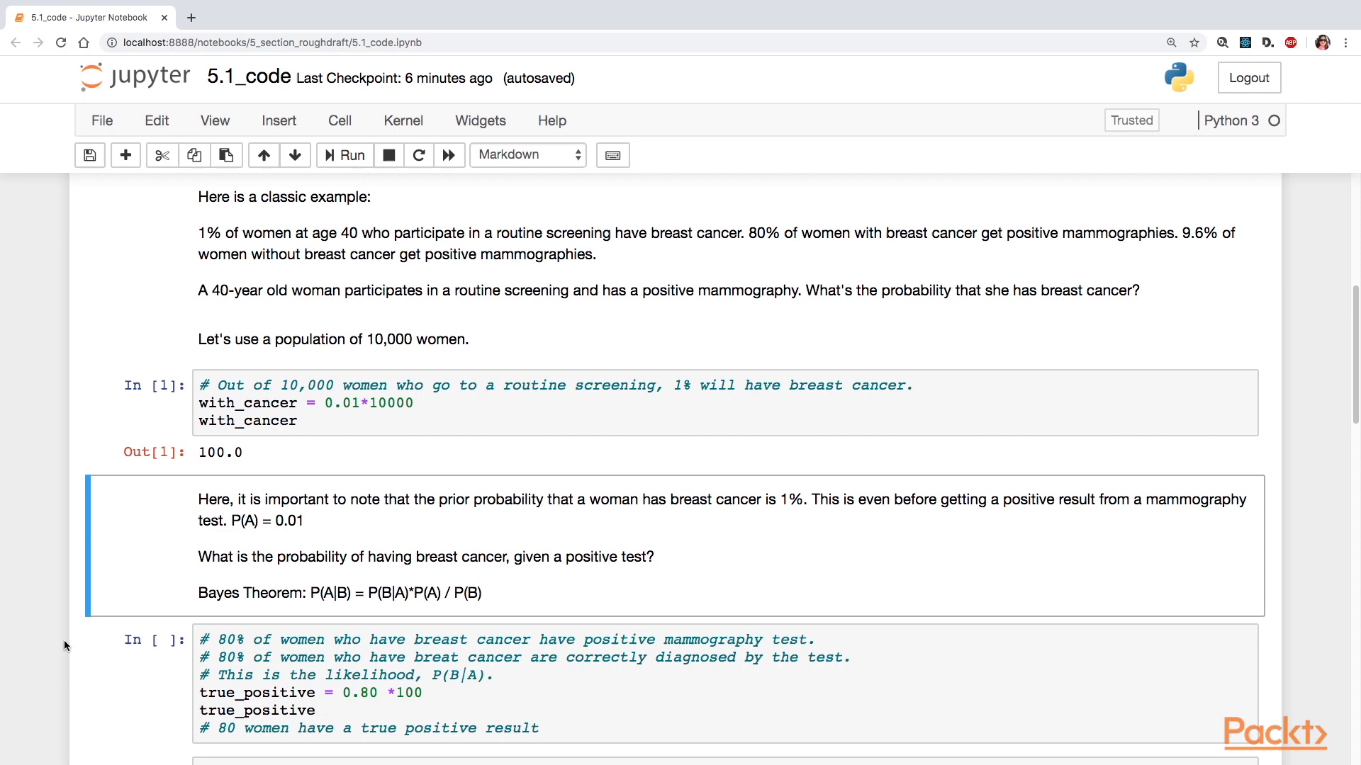
scroll(down, 3)
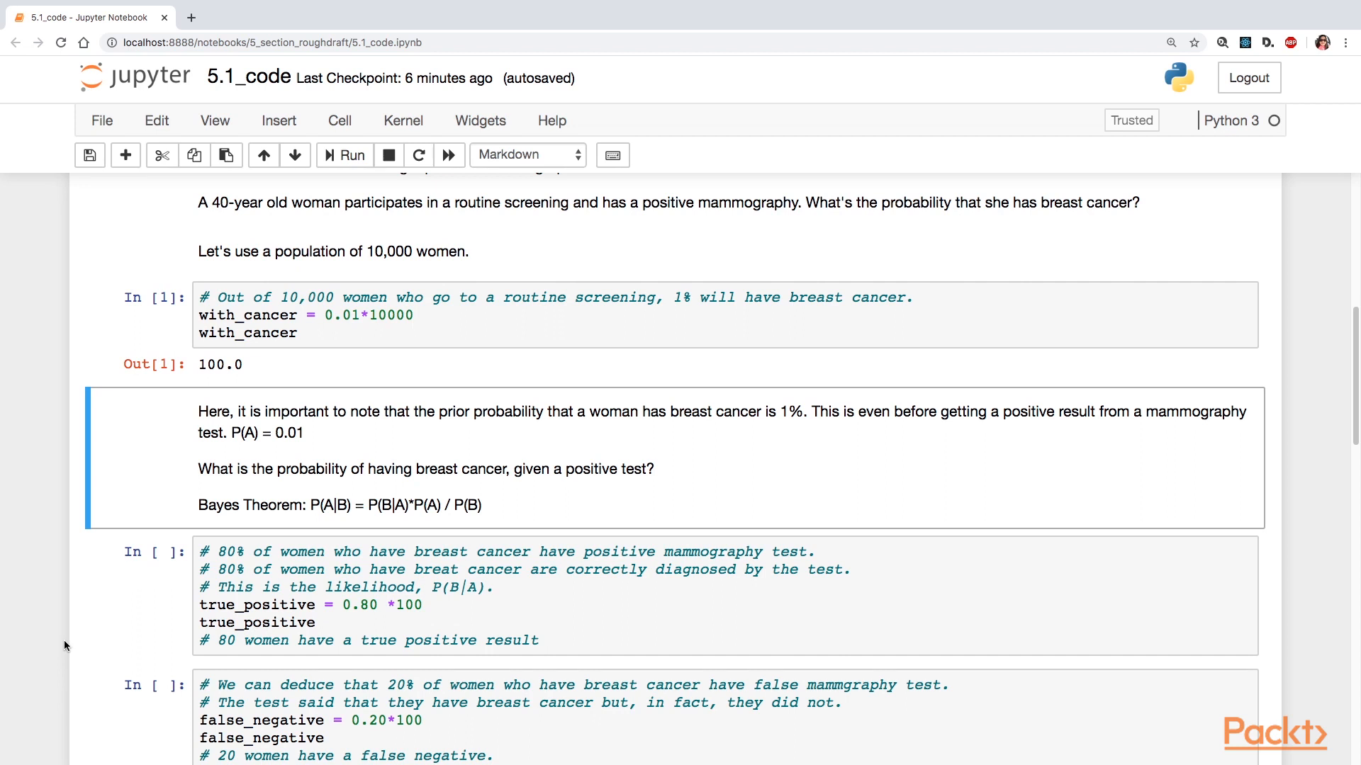
mouse_move(58, 639)
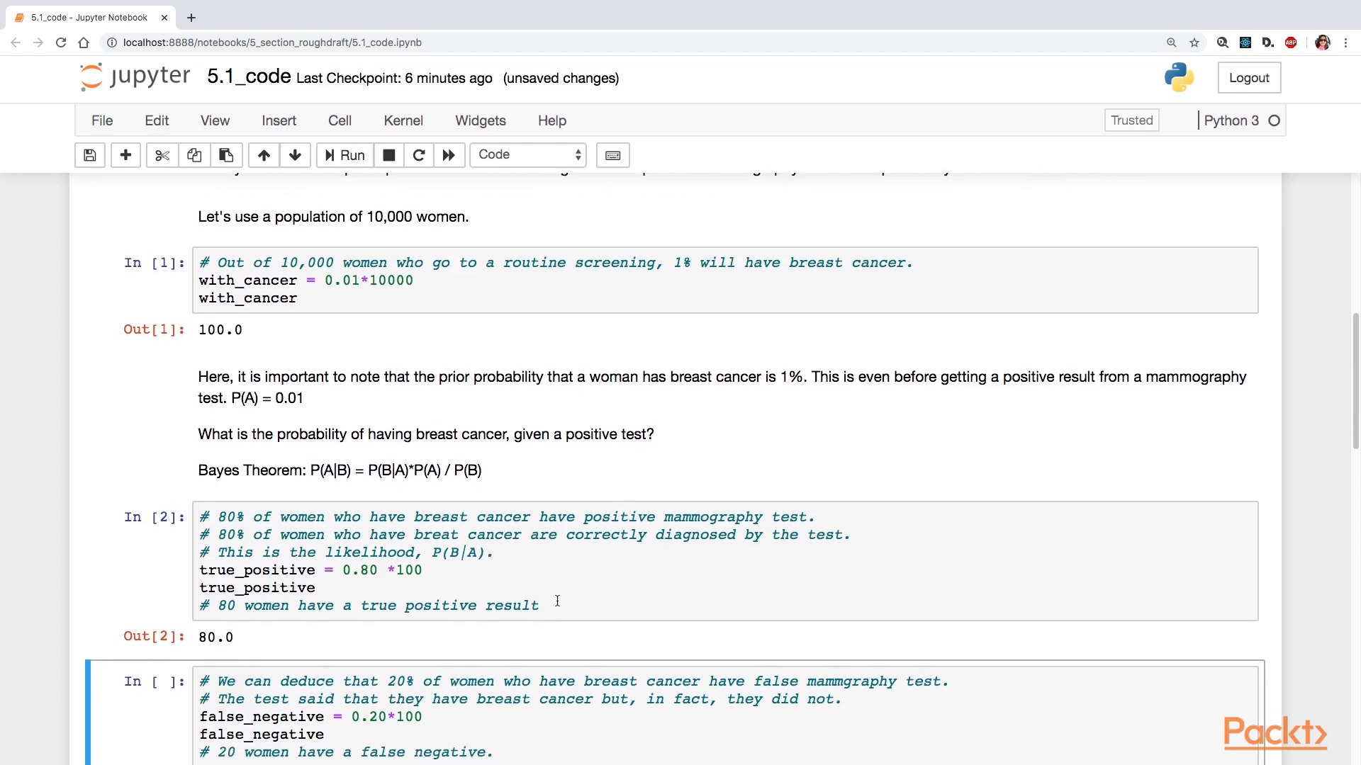
scroll(down, 3)
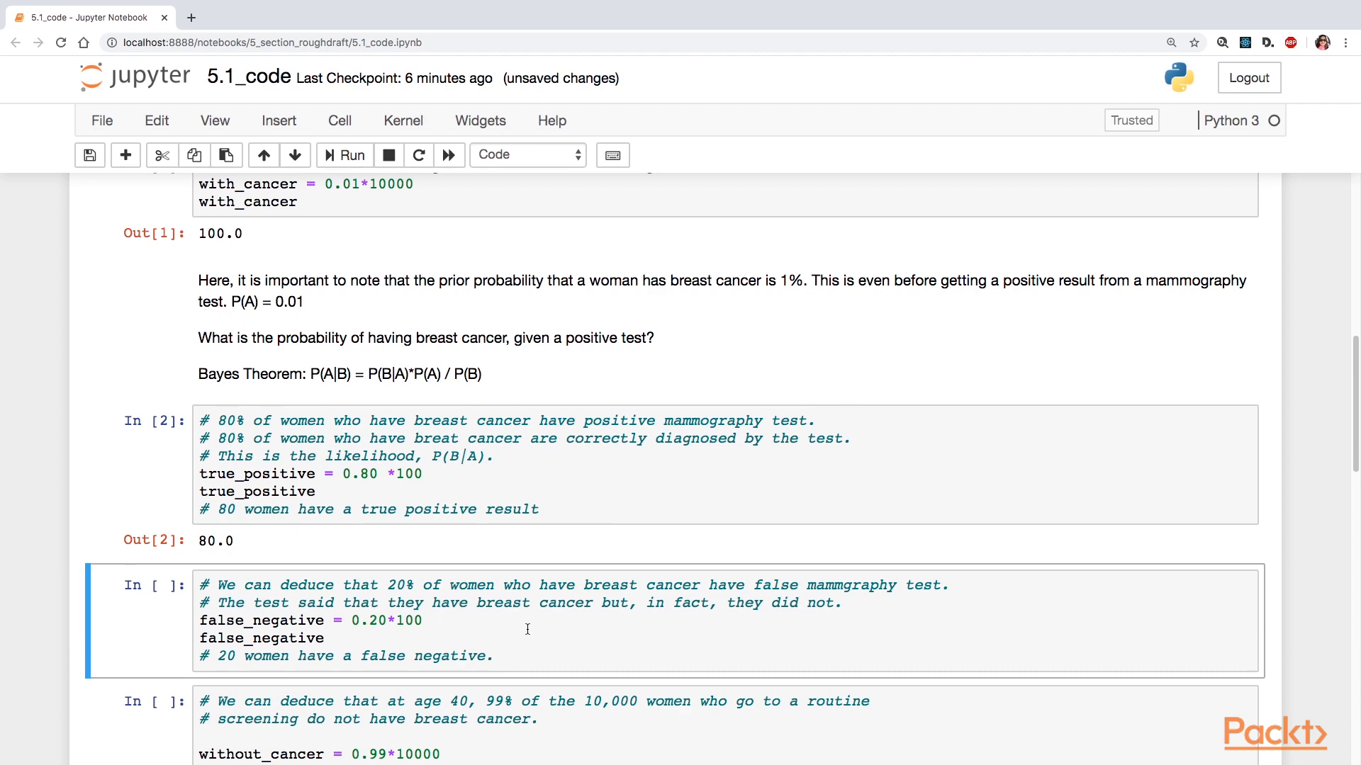
Run the false_negative and without_cancer cells, giving 20 false negatives and 9,900 women.
click(351, 155)
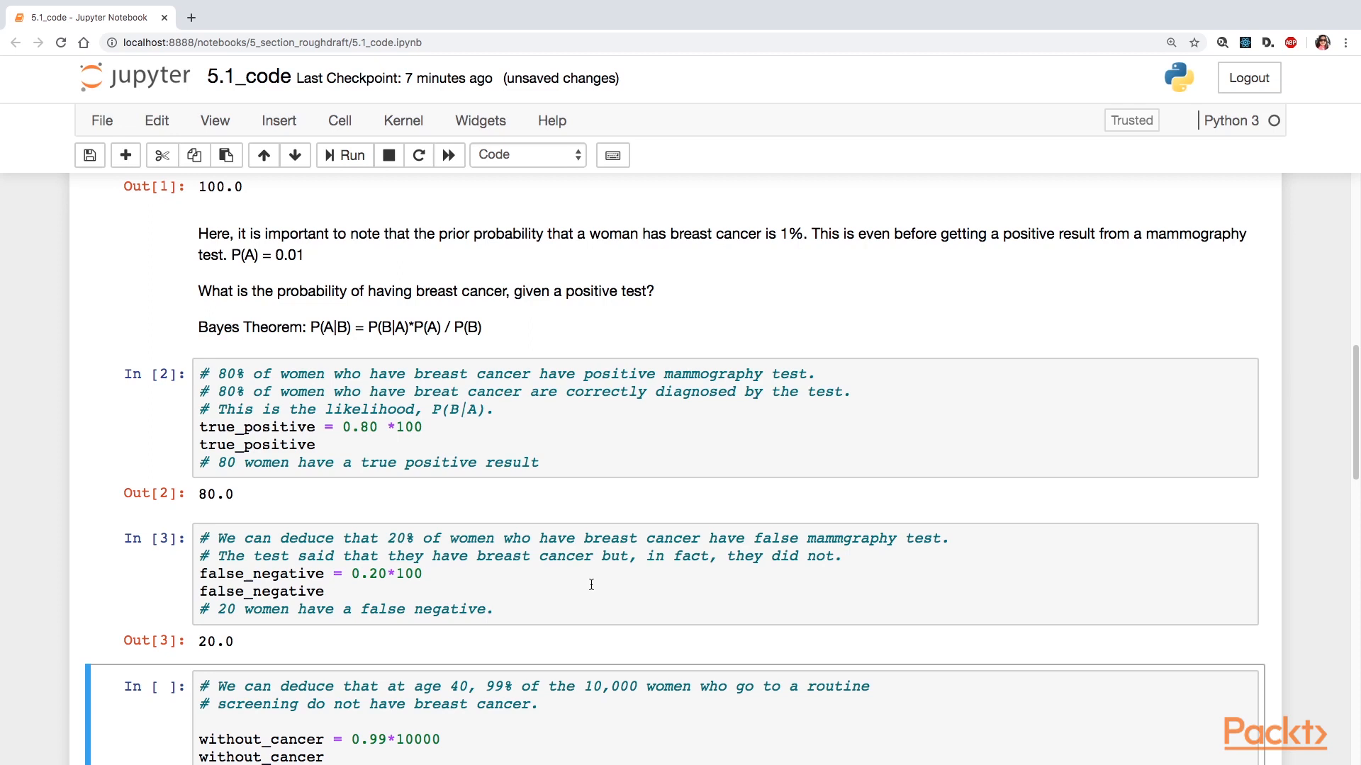
scroll(down, 3)
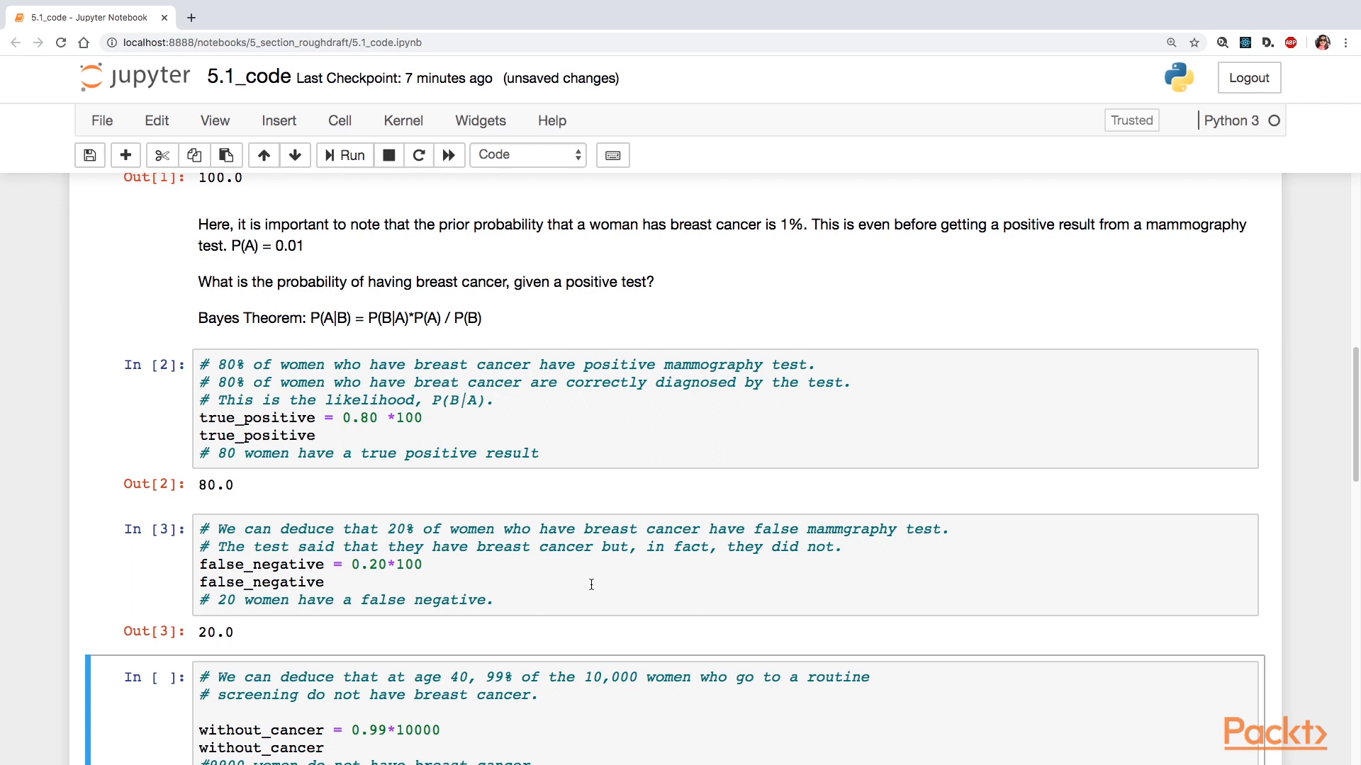
scroll(down, 3)
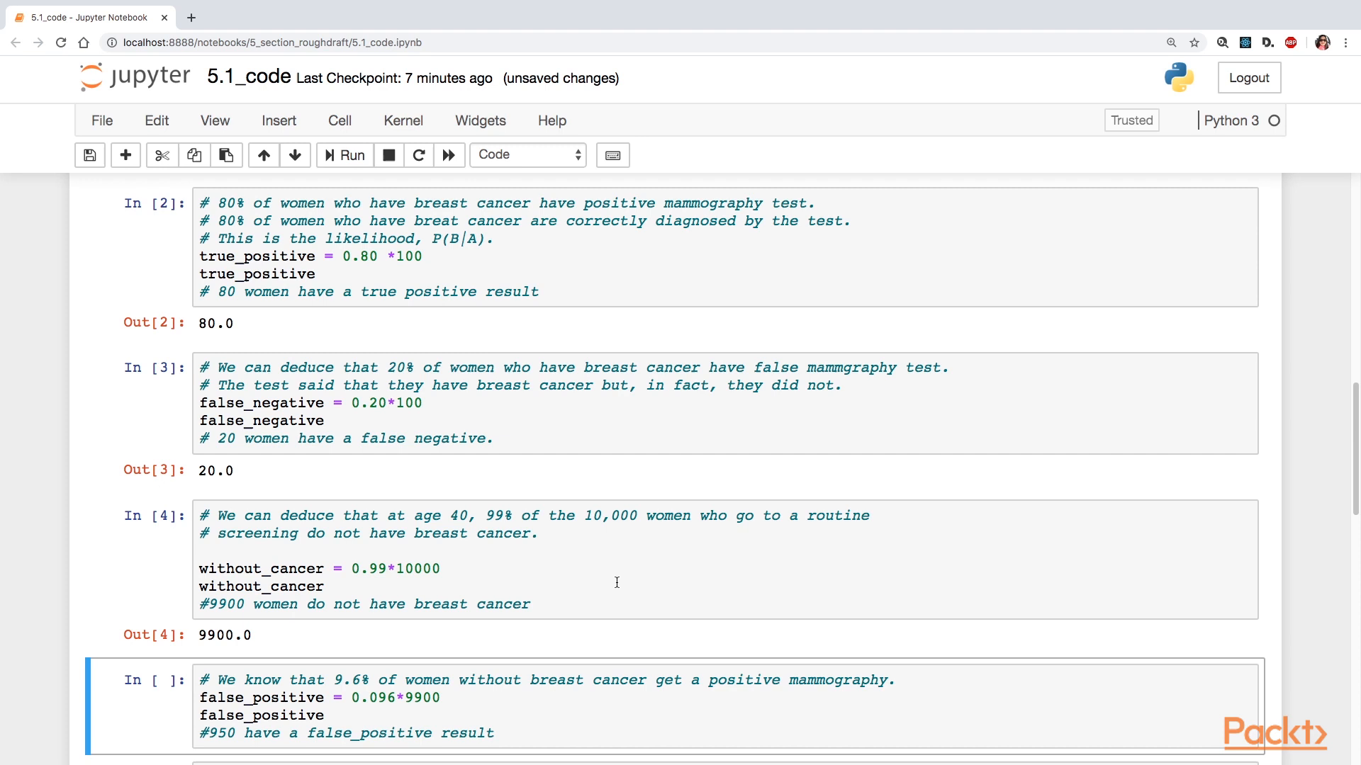
scroll(down, 3)
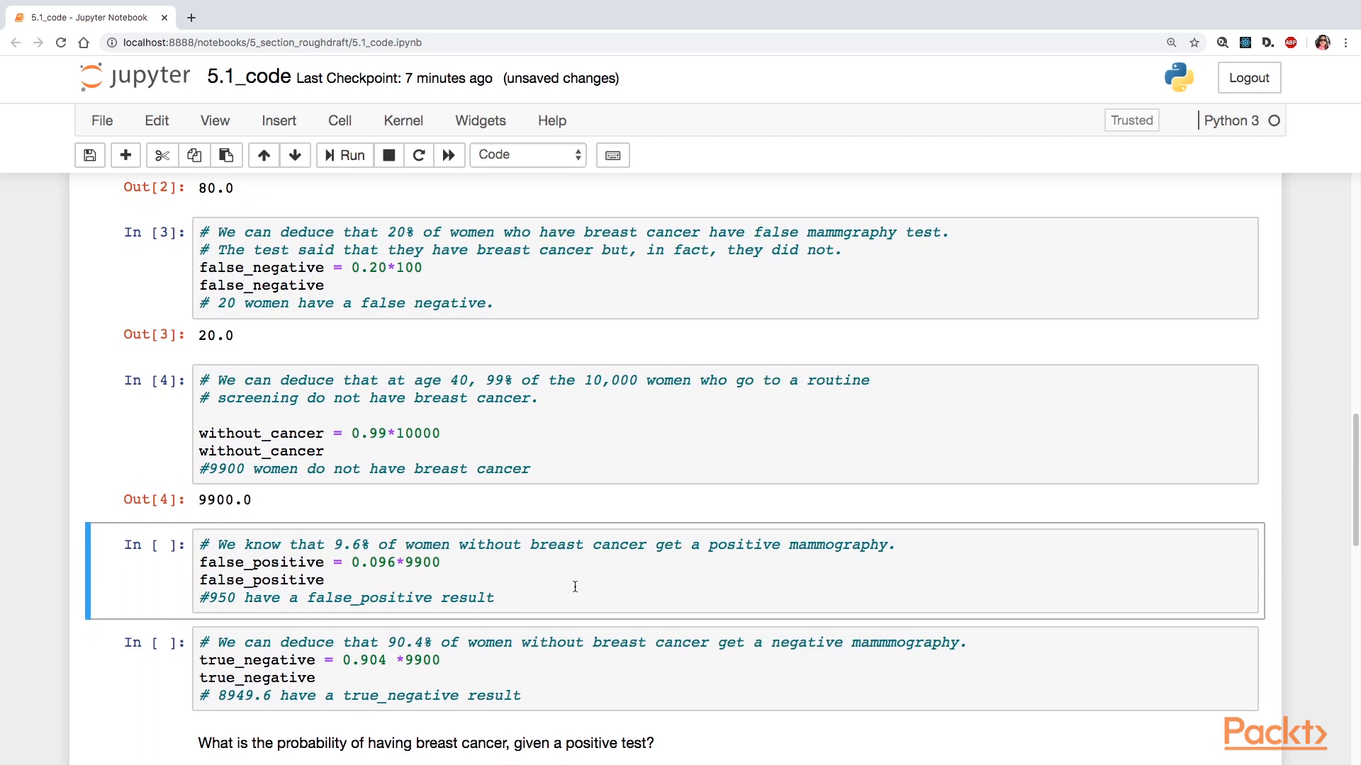
scroll(down, 3)
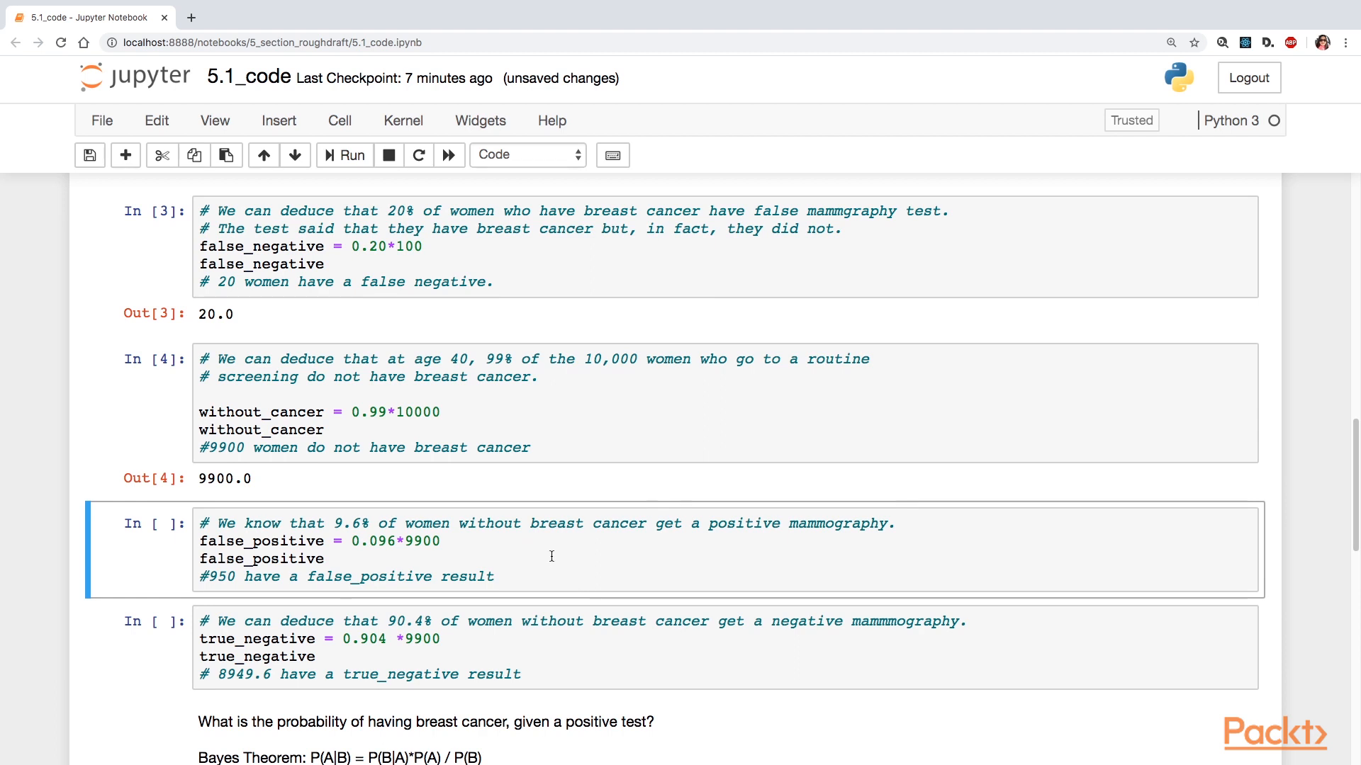
Run the false_positive cell for 950.4 and start the true_negative calculation.
click(533, 552)
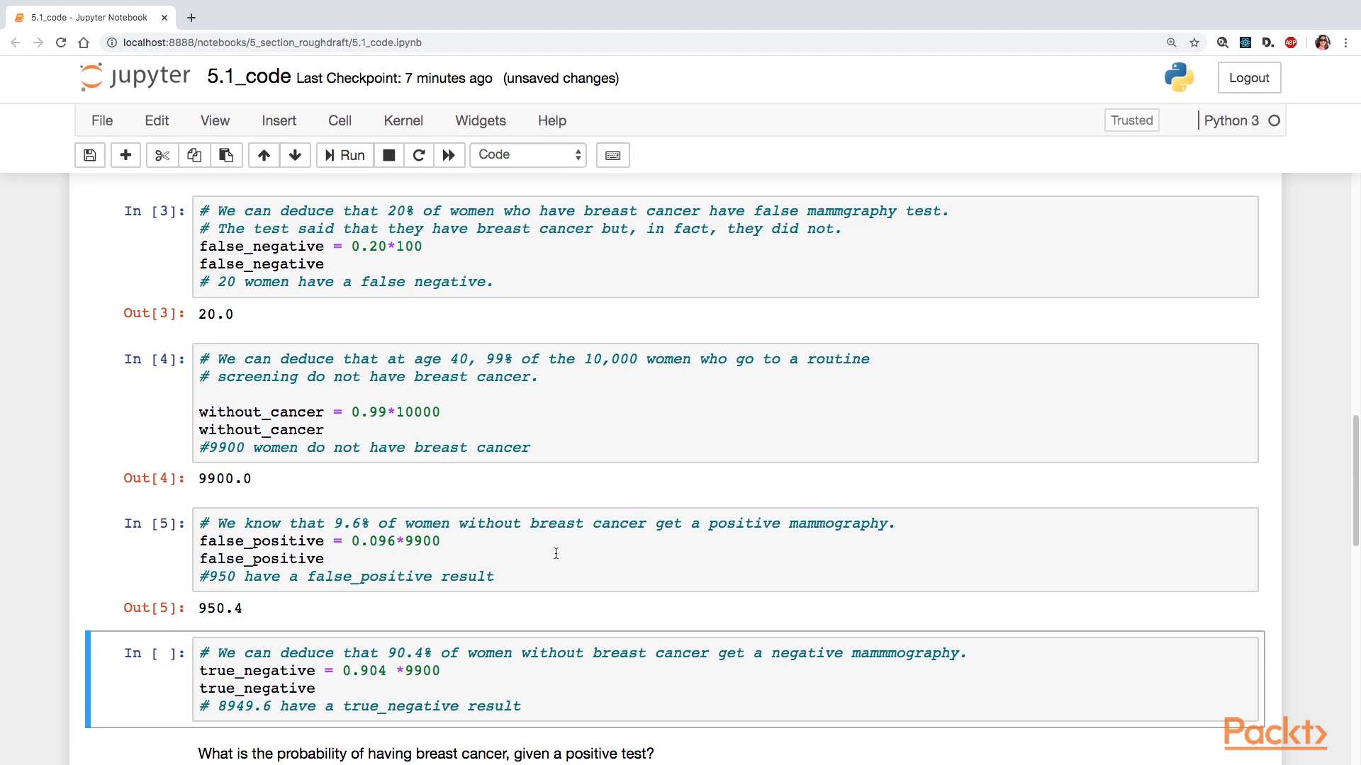
mouse_move(544, 561)
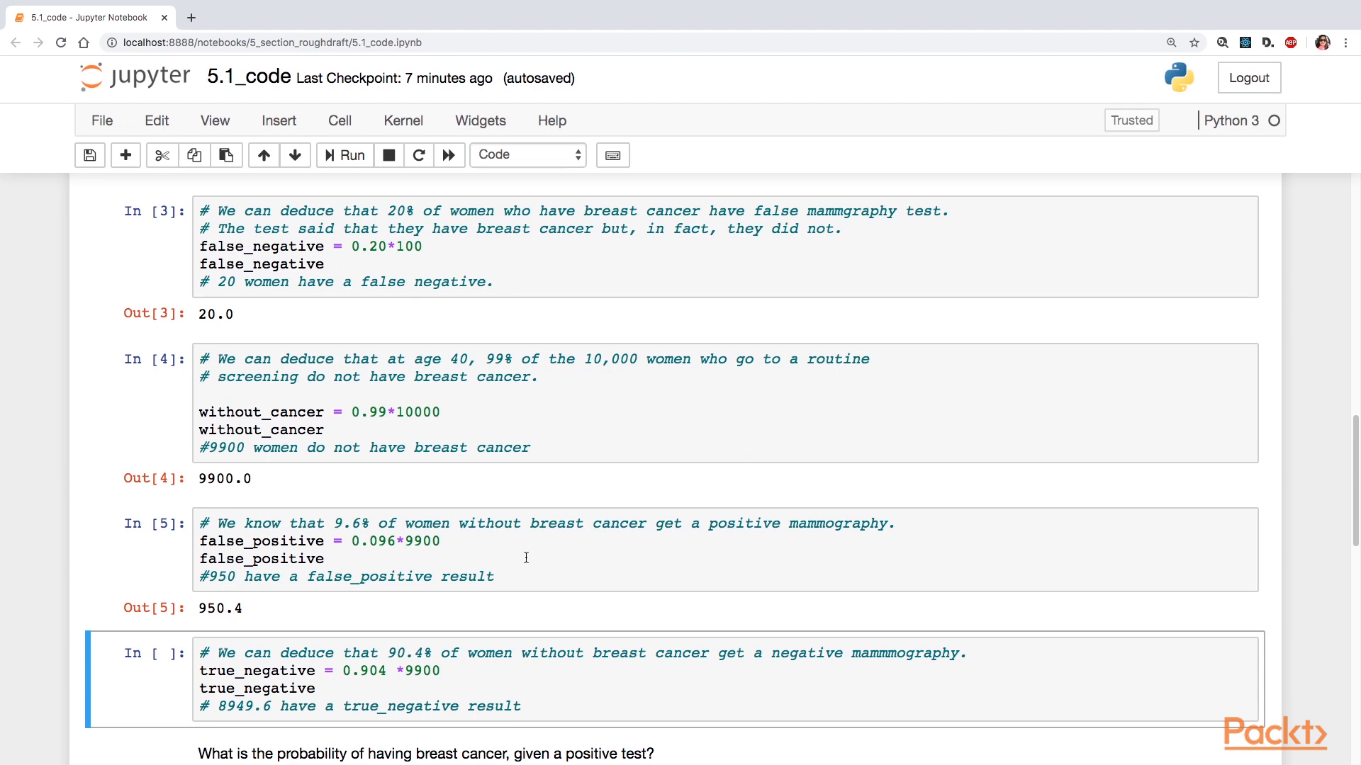
scroll(down, 3)
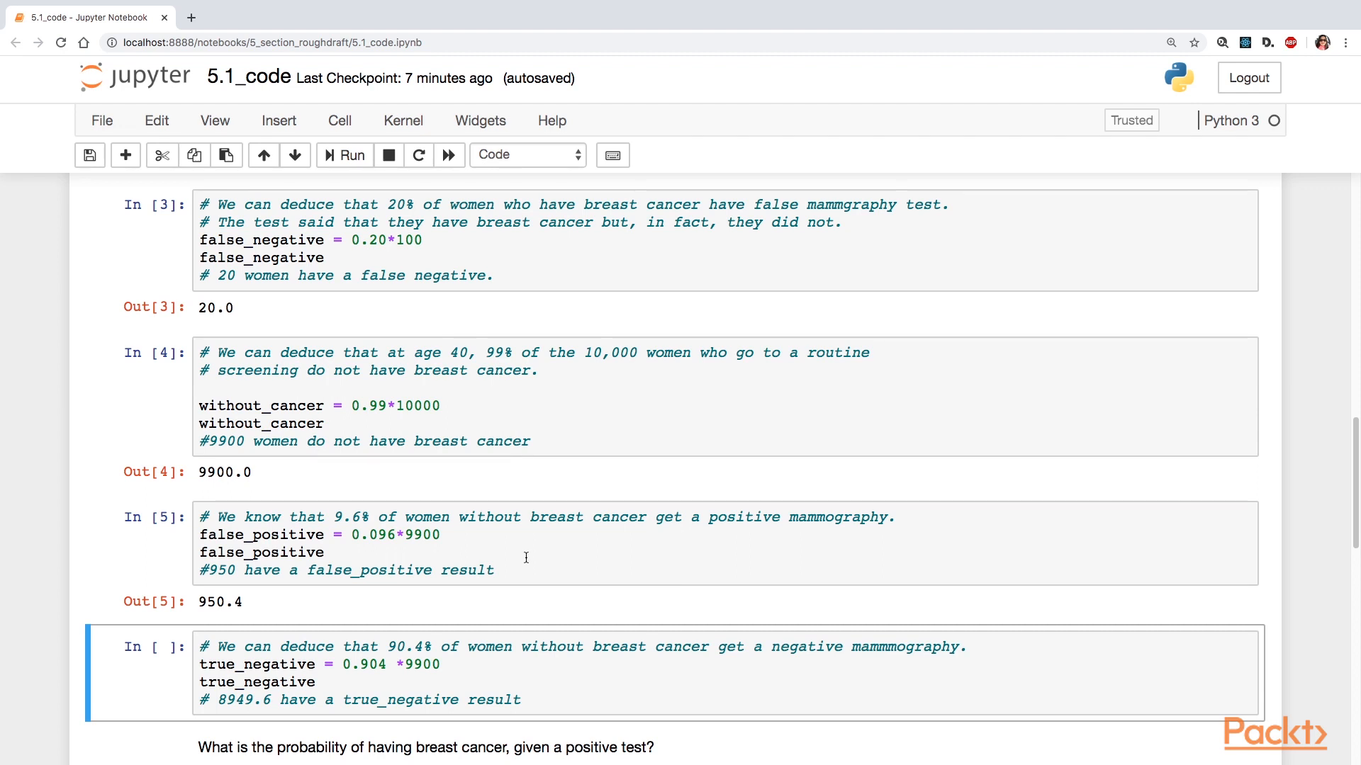
scroll(down, 3)
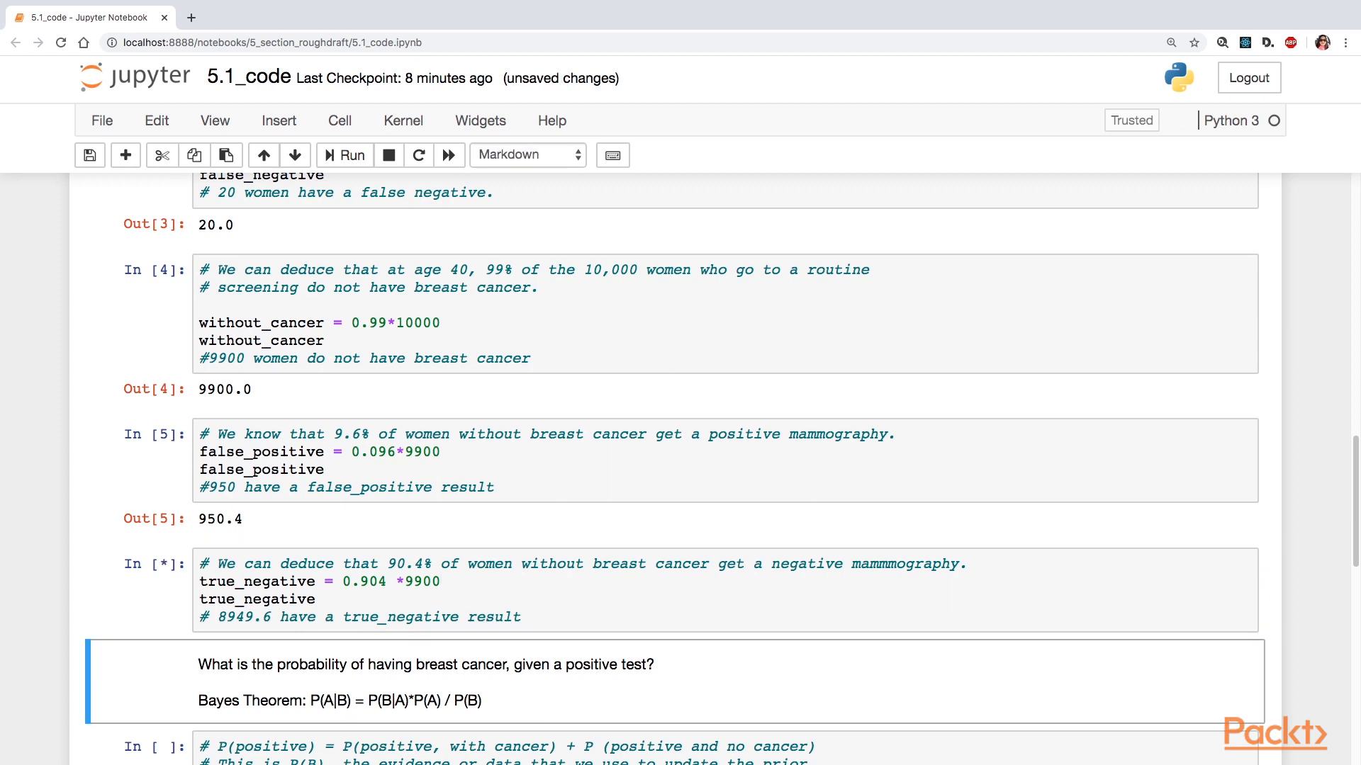
Run the Bayes theorem cells, getting 8949.6 true negatives and probability_positive 1030.4.
click(351, 155)
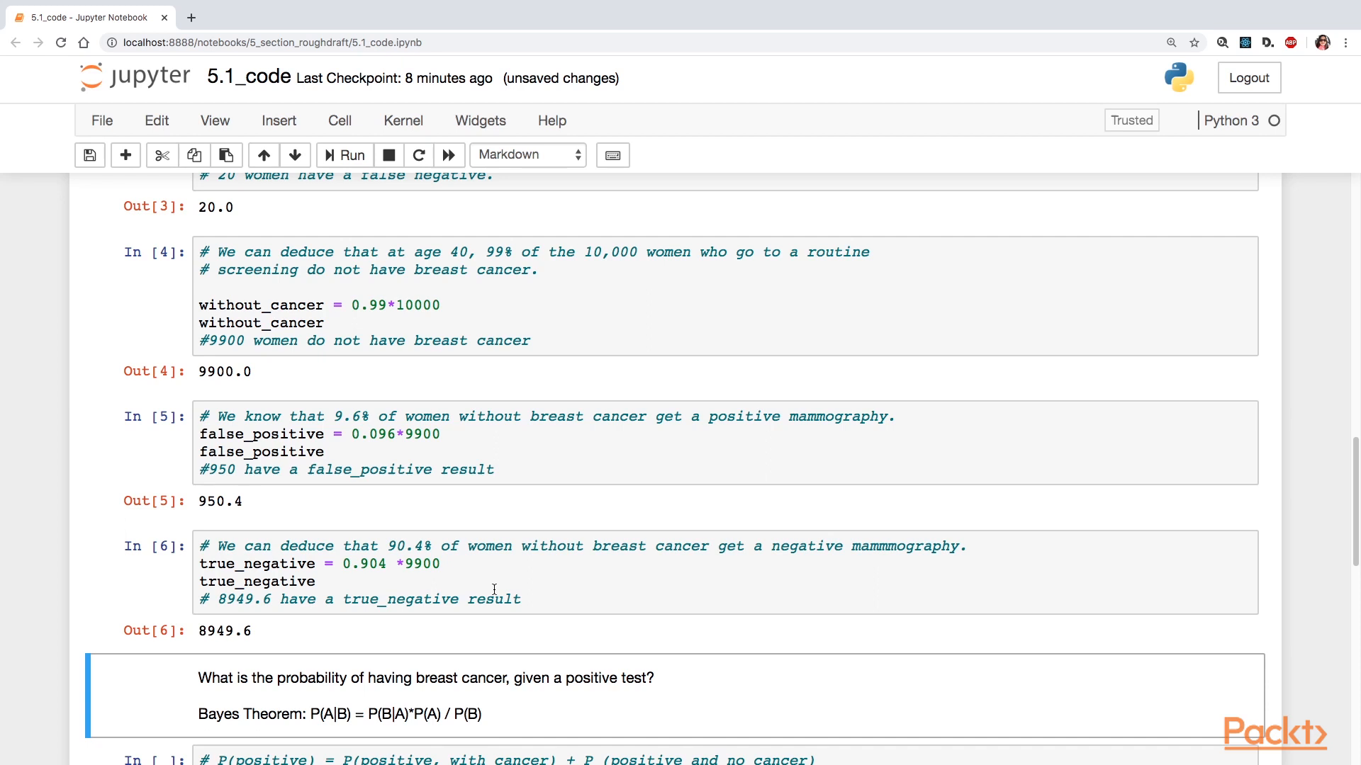
scroll(down, 3)
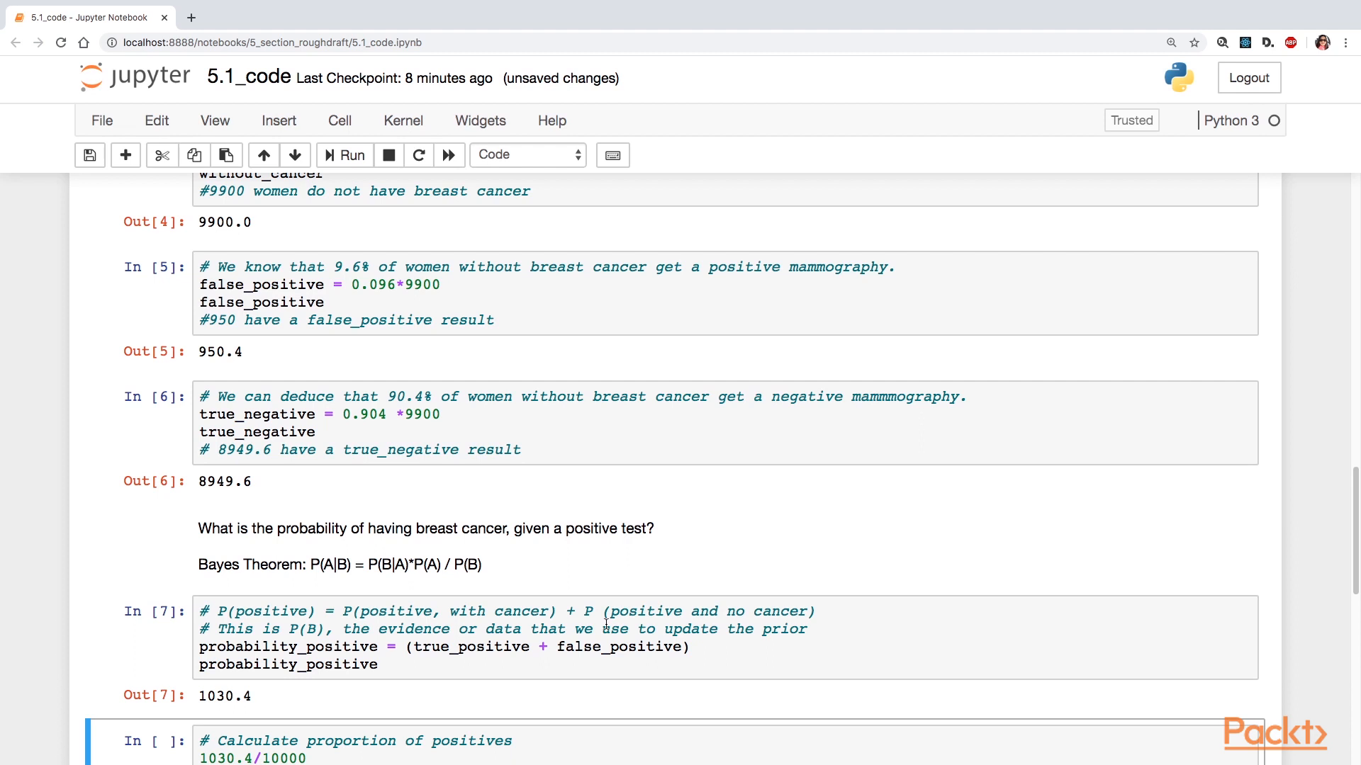
Run the proportion cell (0.10304), the true_positive recall (80.0) and the 0.80 comment cell.
scroll(down, 3)
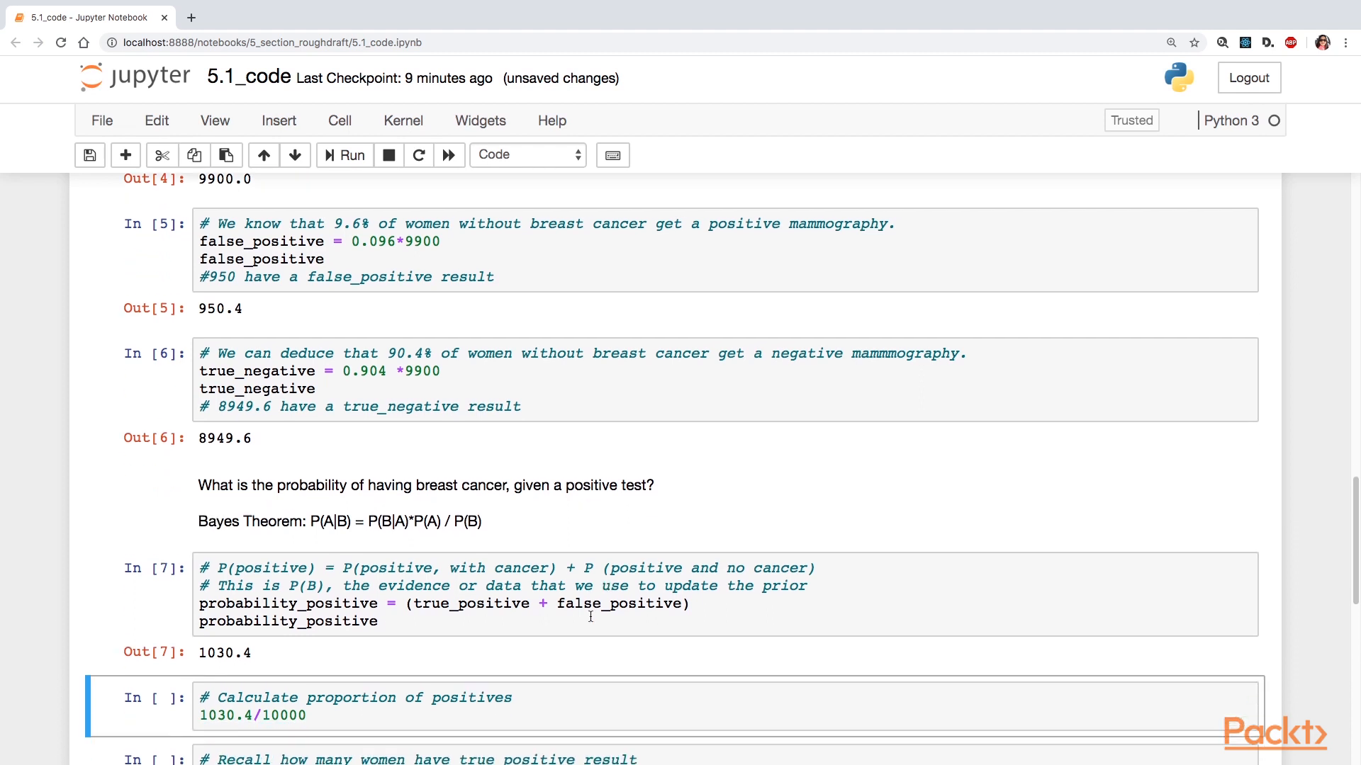
scroll(down, 3)
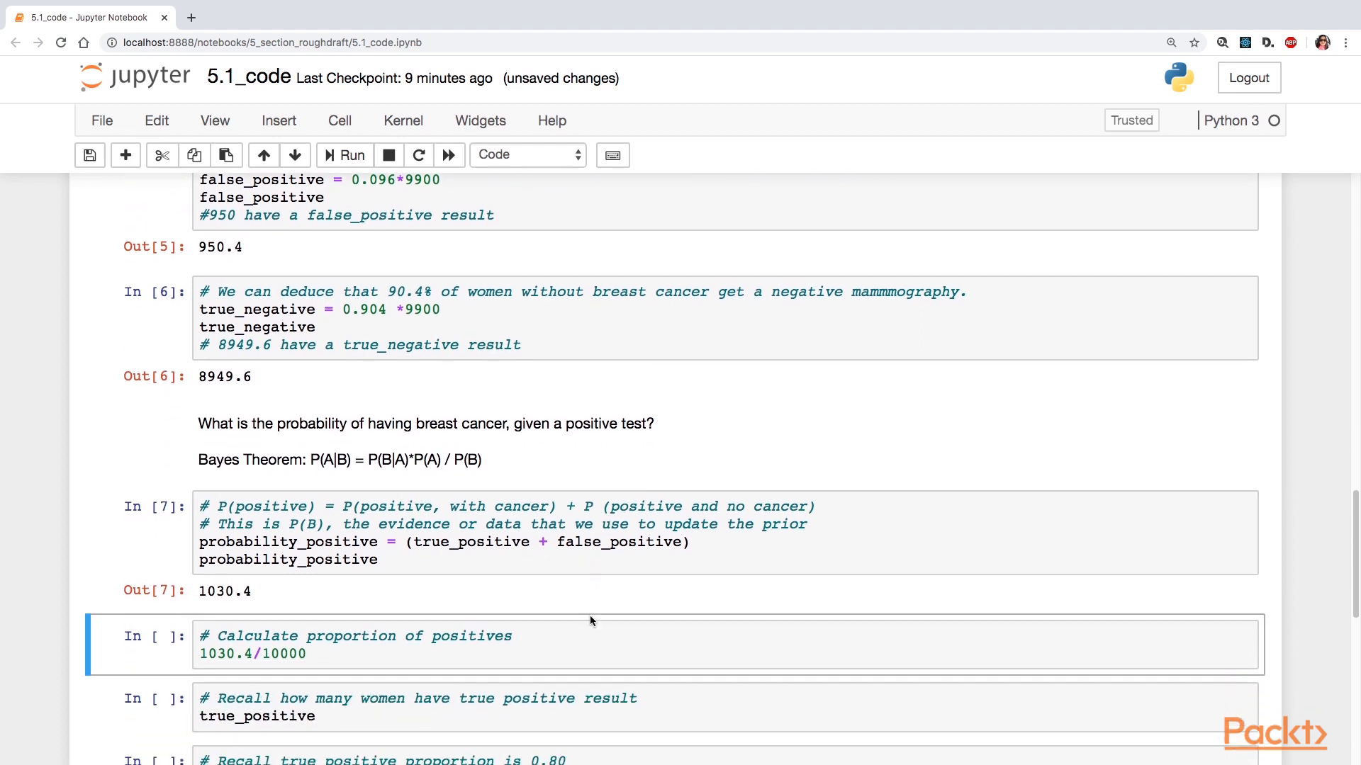
click(530, 645)
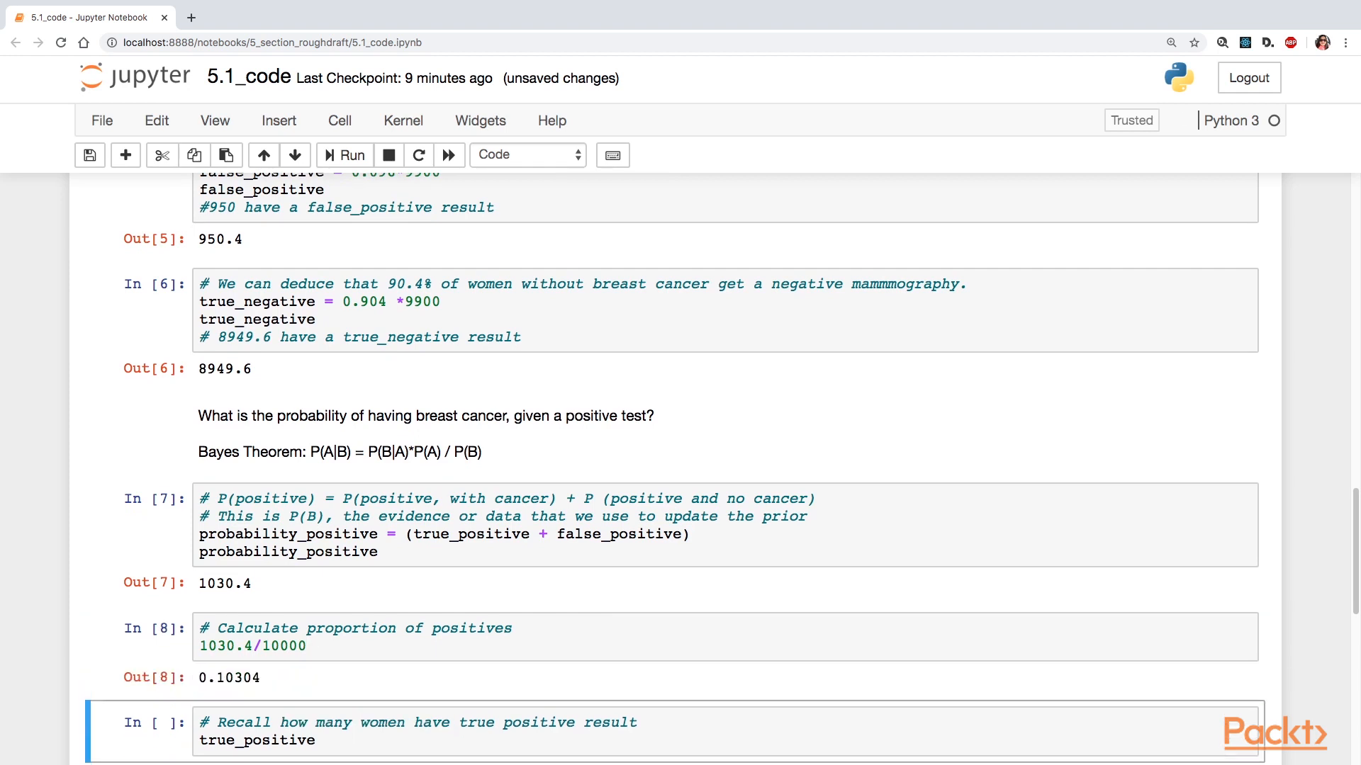
scroll(down, 3)
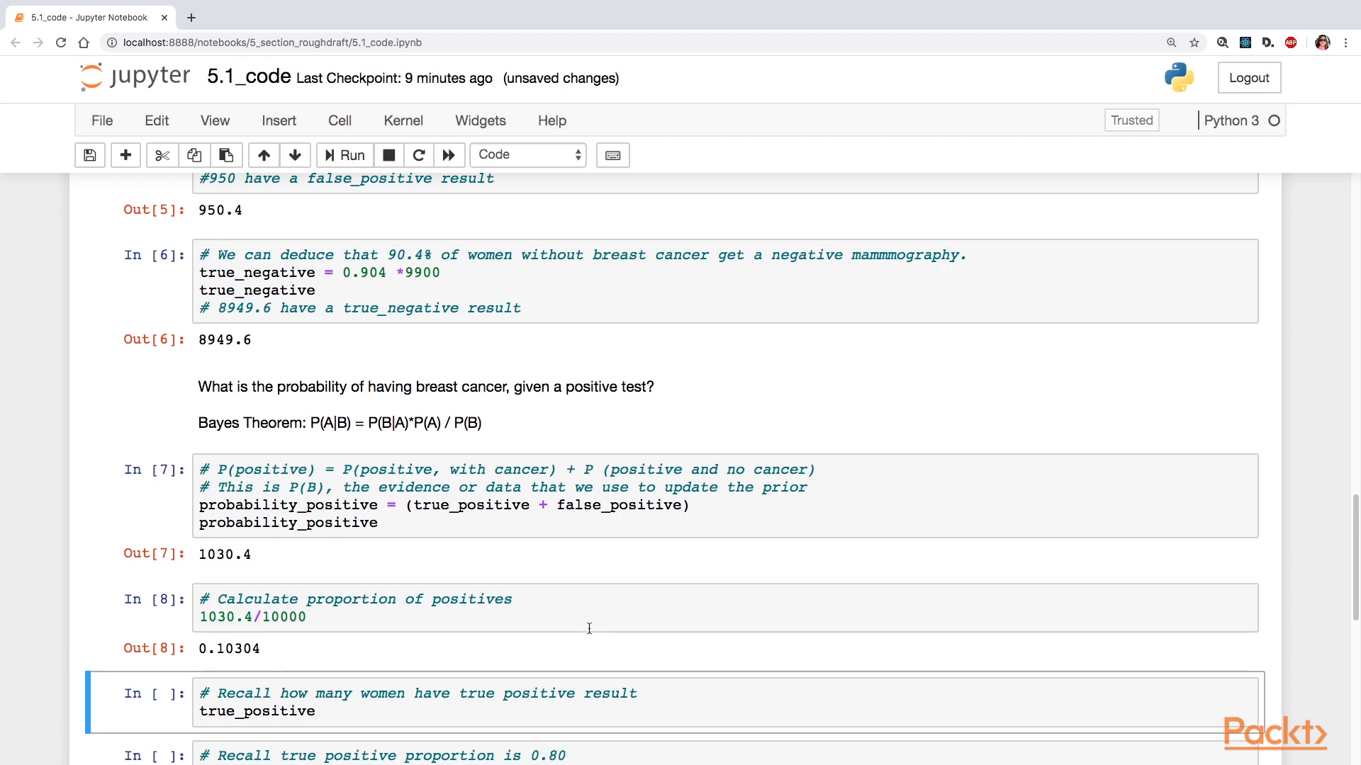
scroll(down, 3)
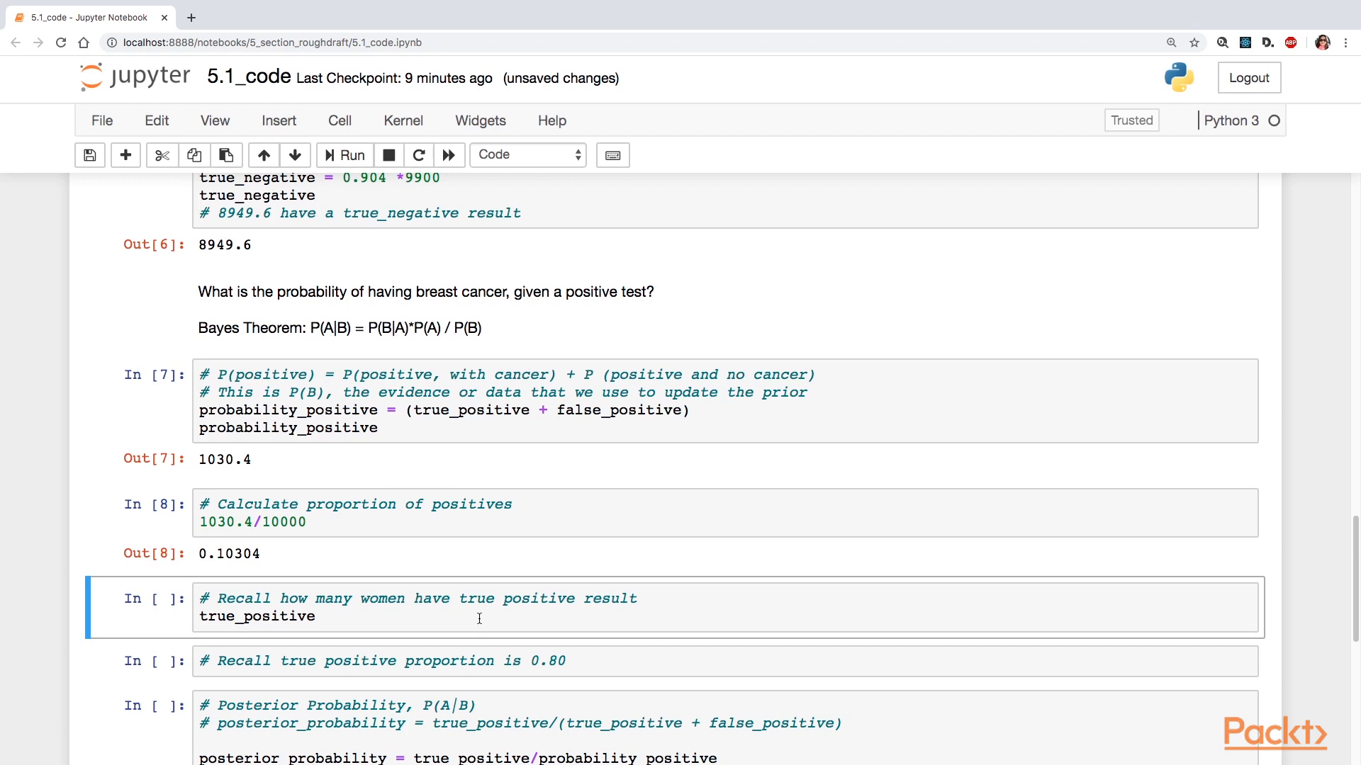
click(351, 154)
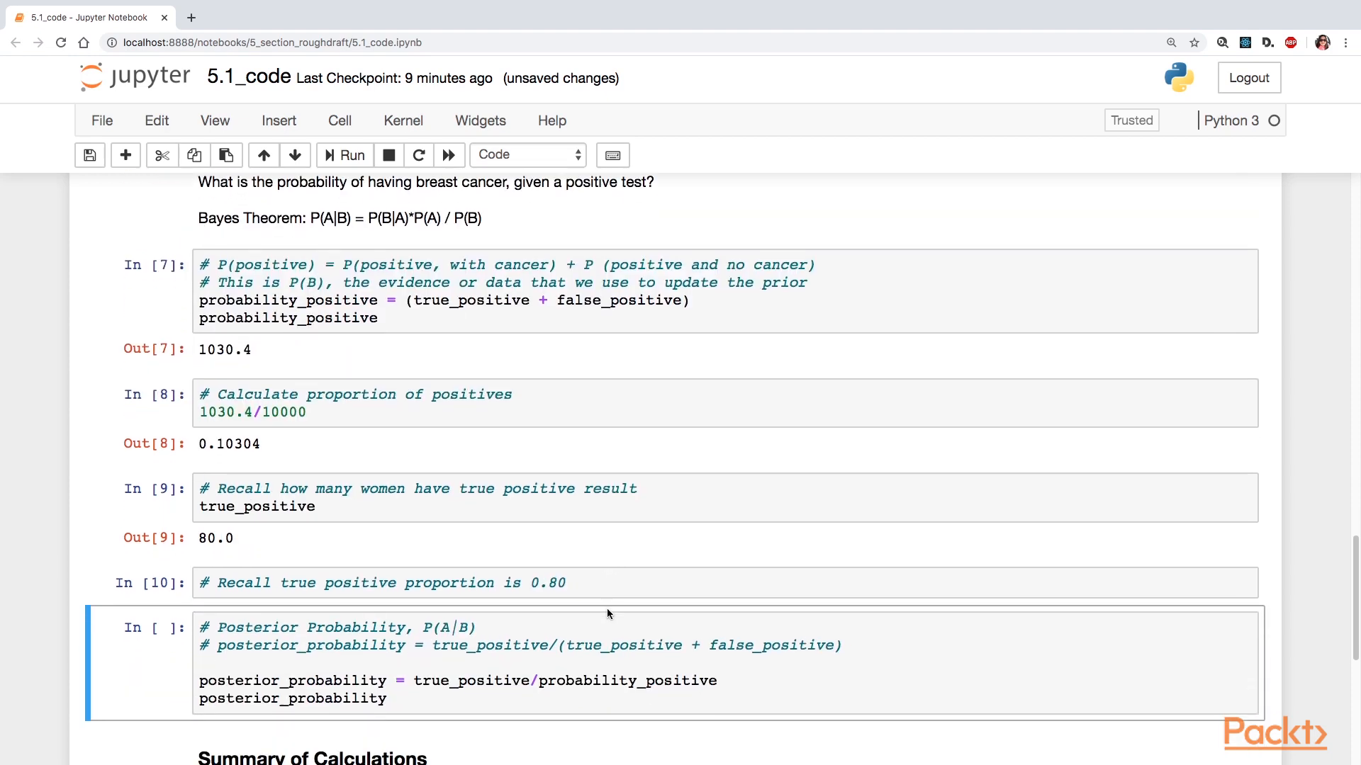
scroll(down, 3)
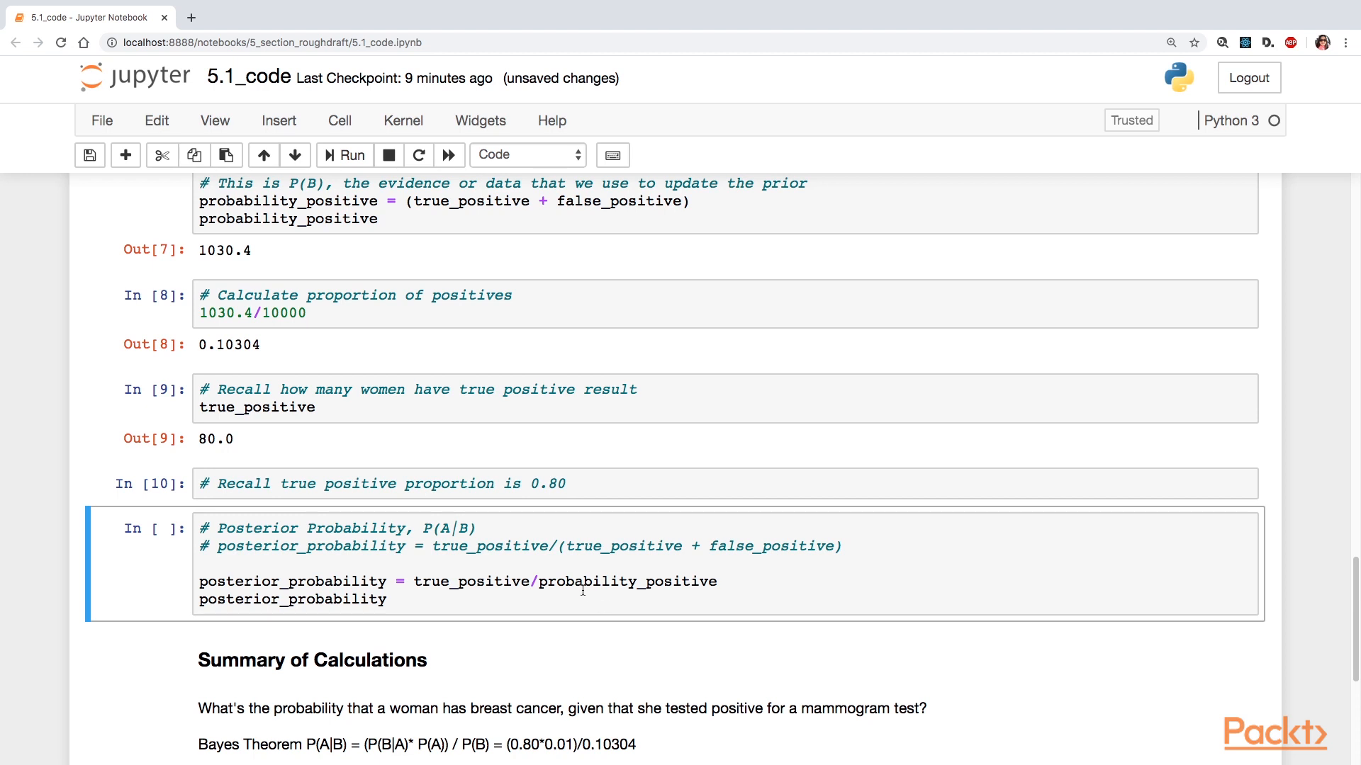
Run posterior_probability for about 0.0776 and display the Summary of Calculations showing 7.8%.
click(344, 155)
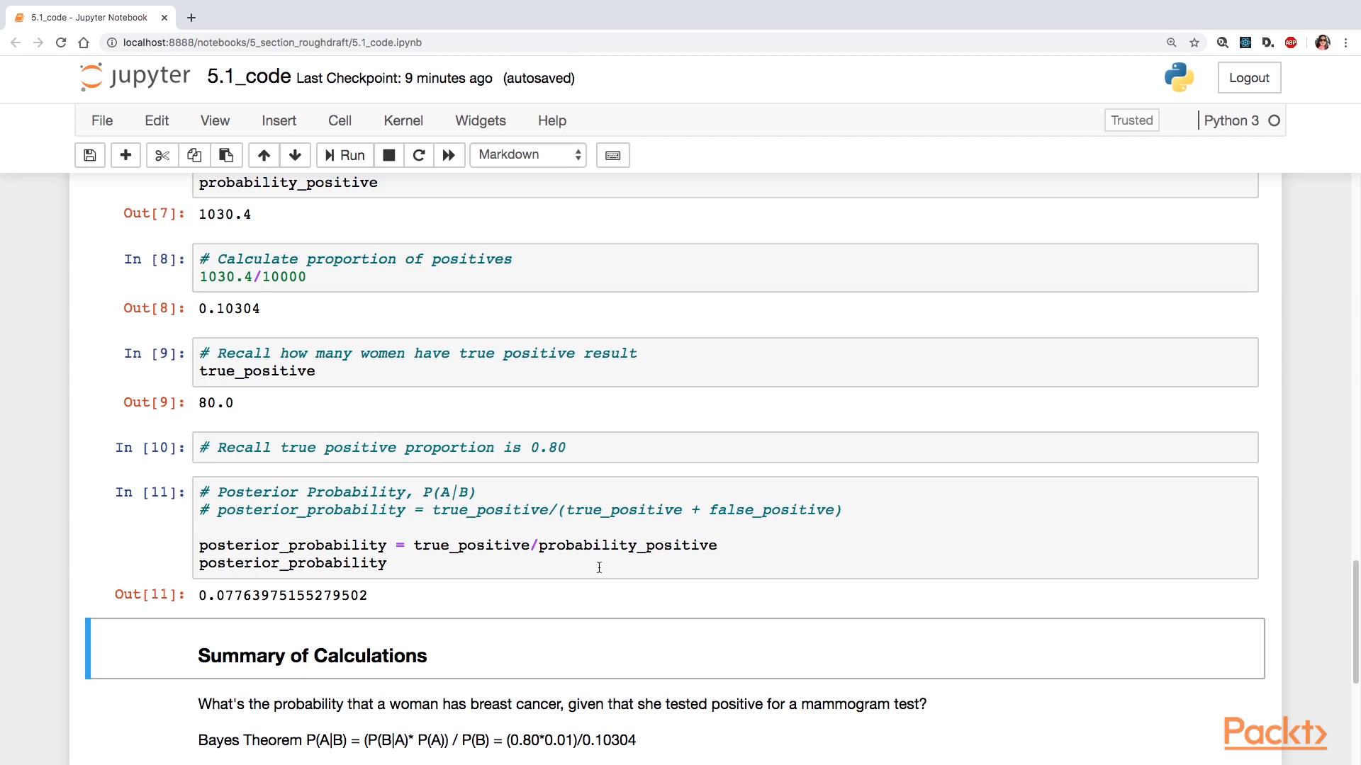
scroll(down, 3)
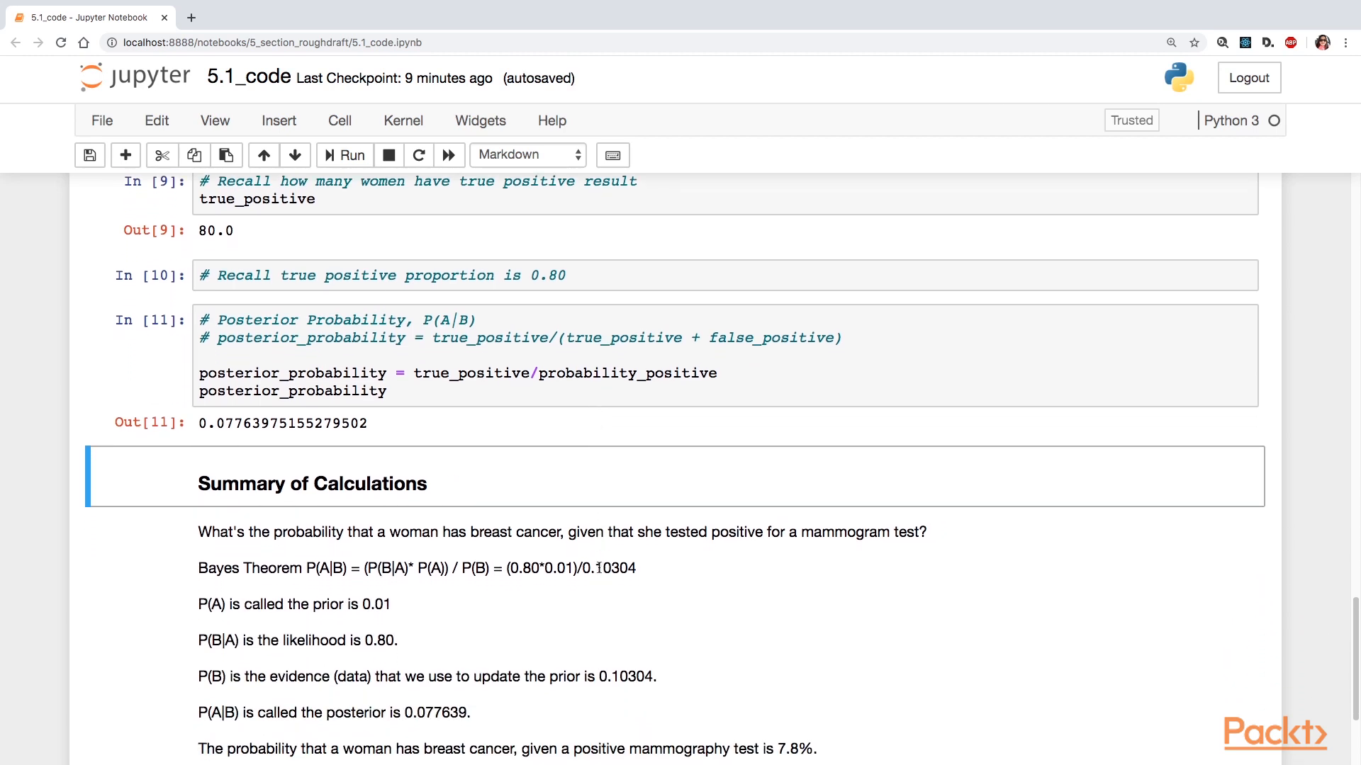
scroll(down, 3)
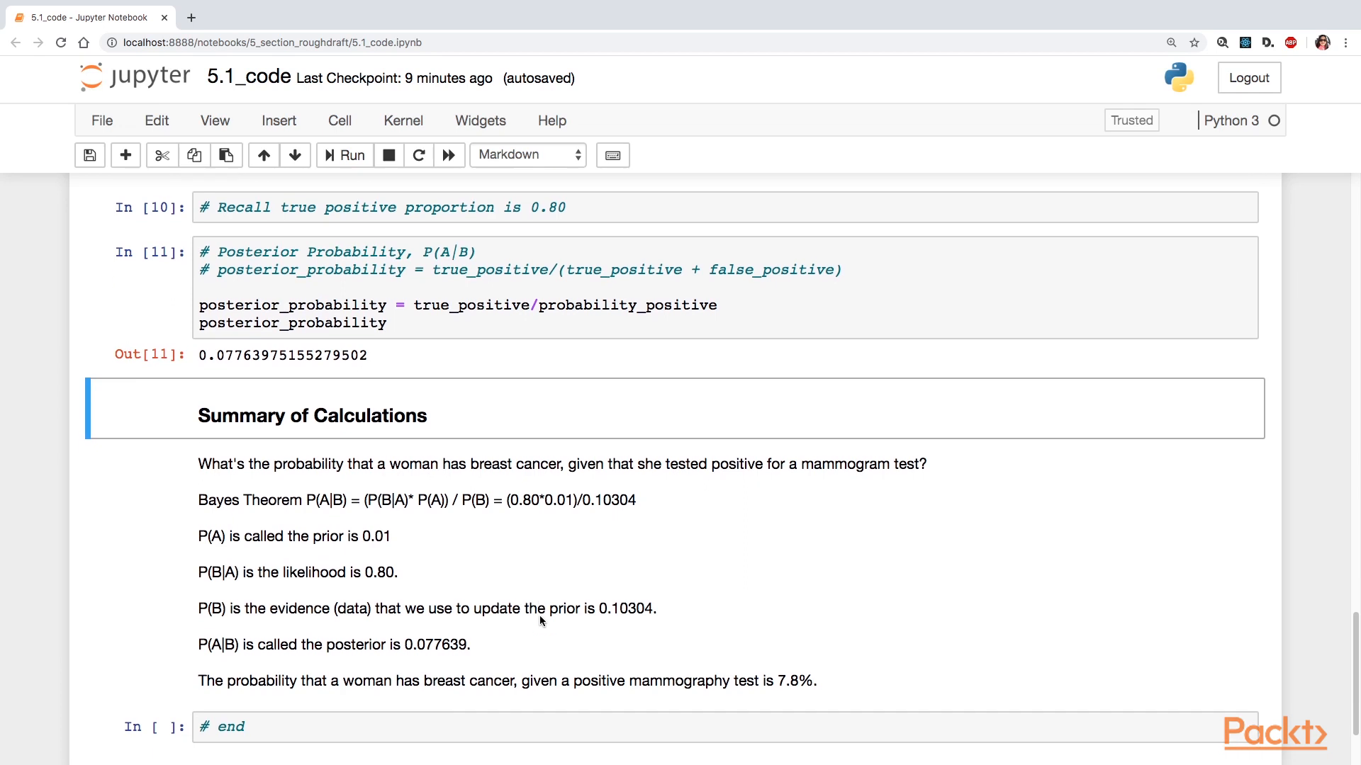